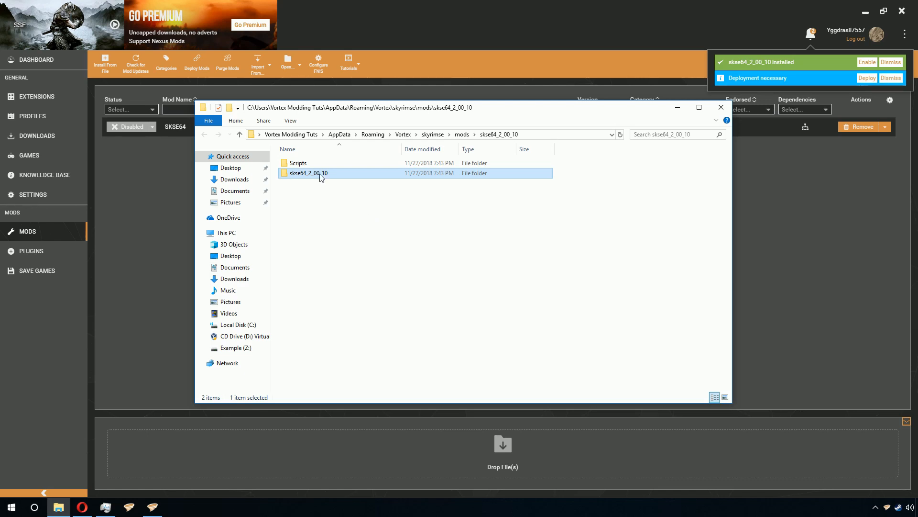
- Bring up the context menu in the skse64_2_00_10 folder to reach the New > Folder option
right_click(363, 235)
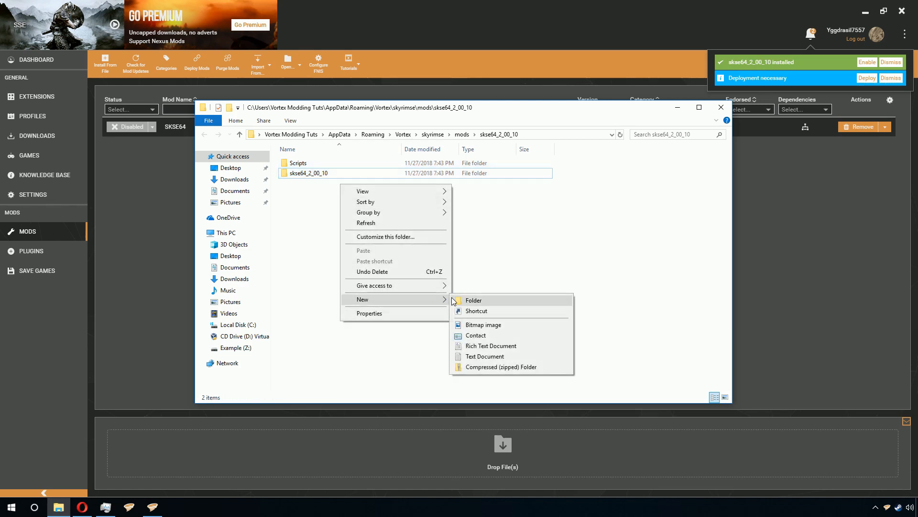